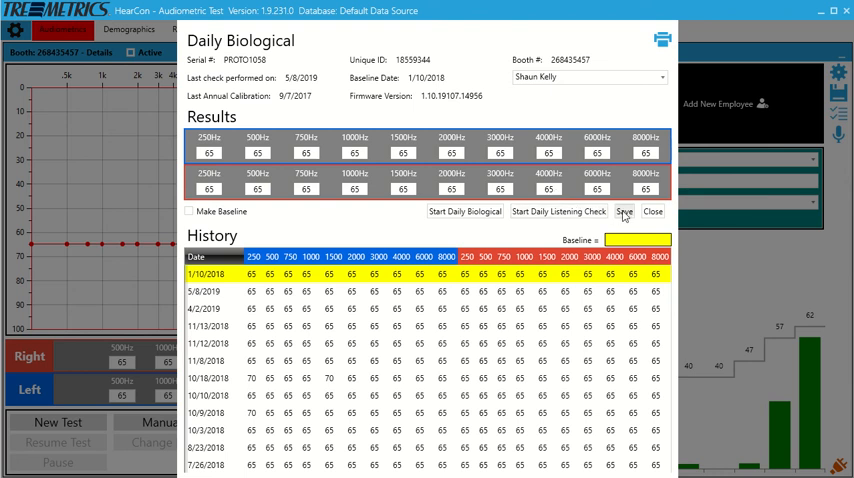
Step: Save the all-65 dB Daily Biological results as the 9/27/2019 history entry and close the check
left_click(623, 211)
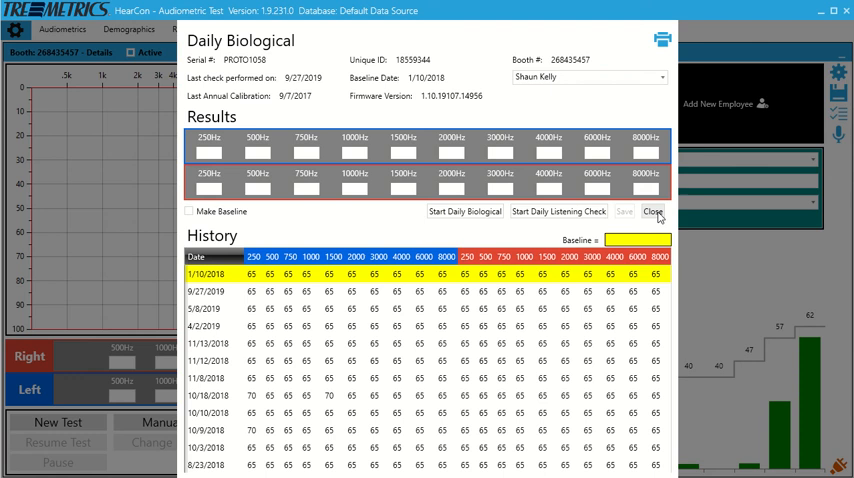
left_click(652, 211)
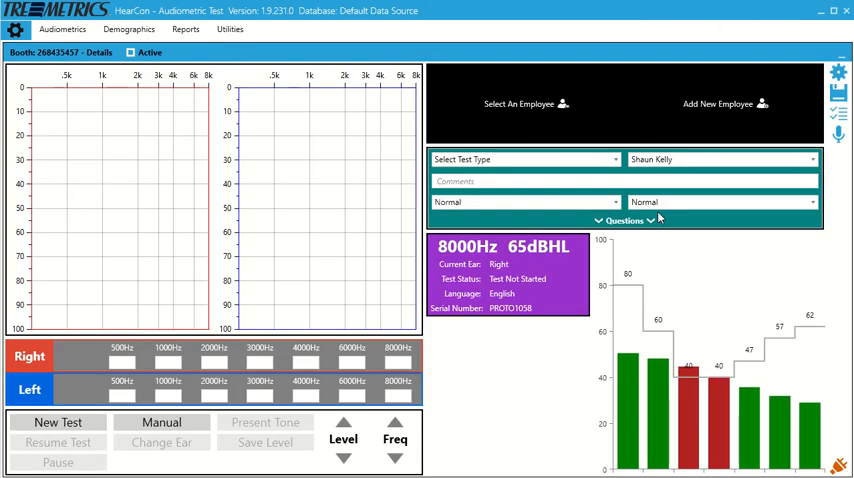